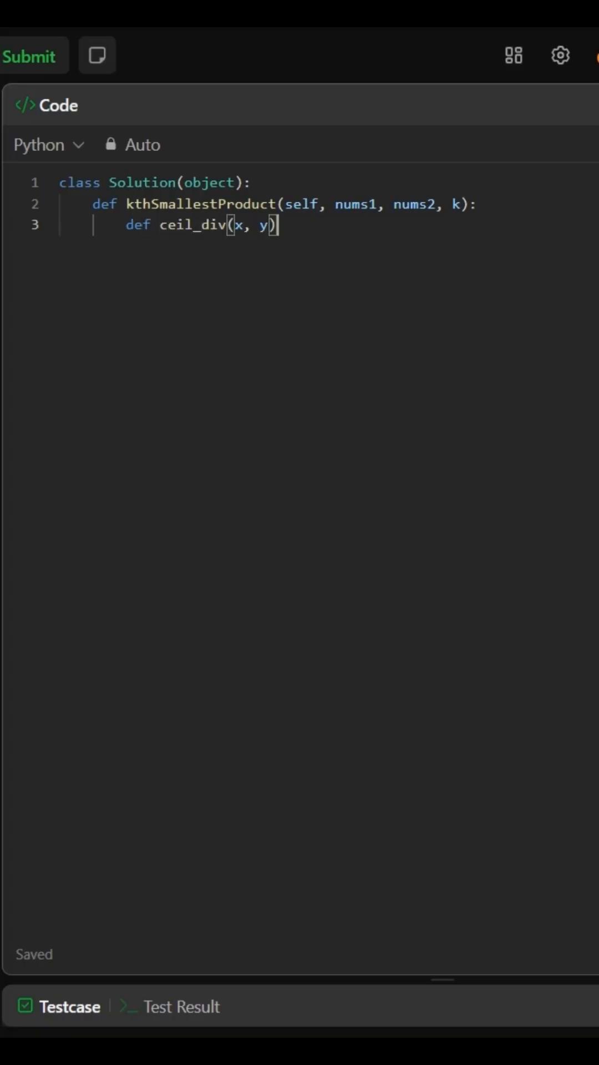
pyautogui.write(':')
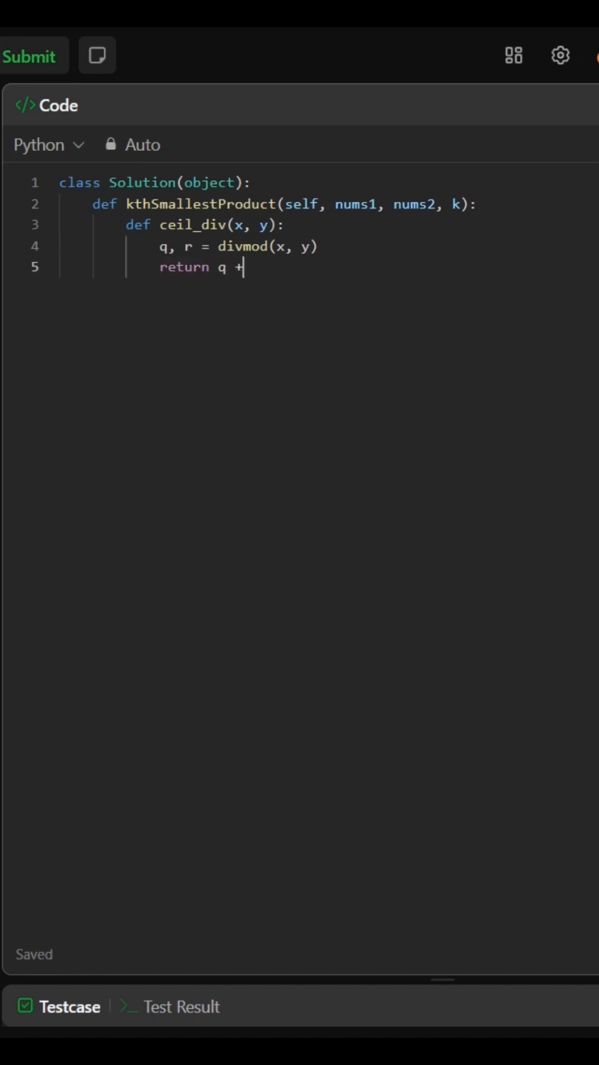
pyautogui.write('(1 if r != 0 el')
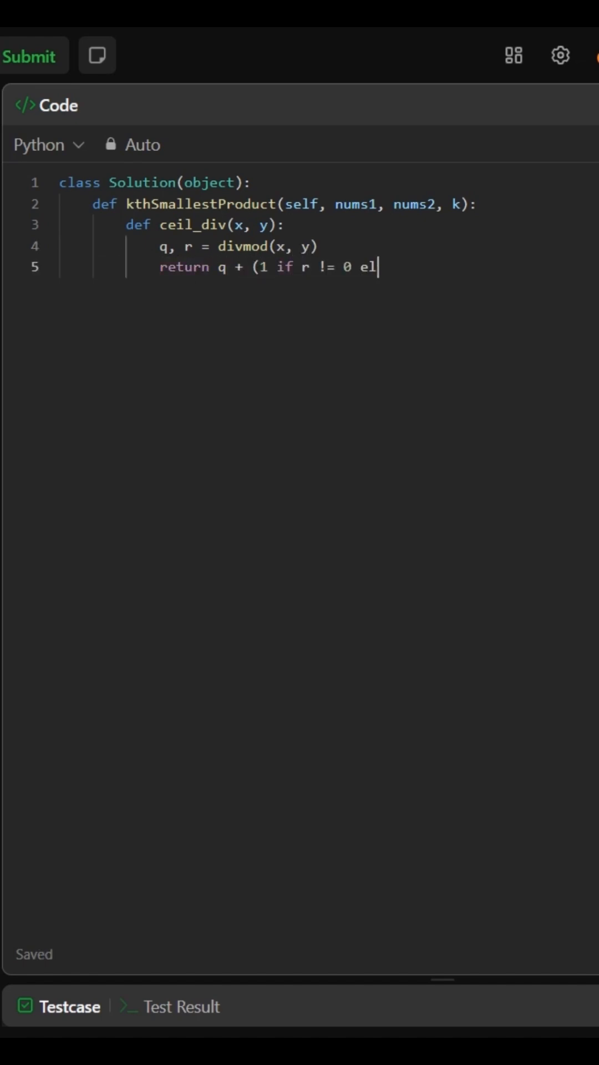
pyautogui.write('se 0)')
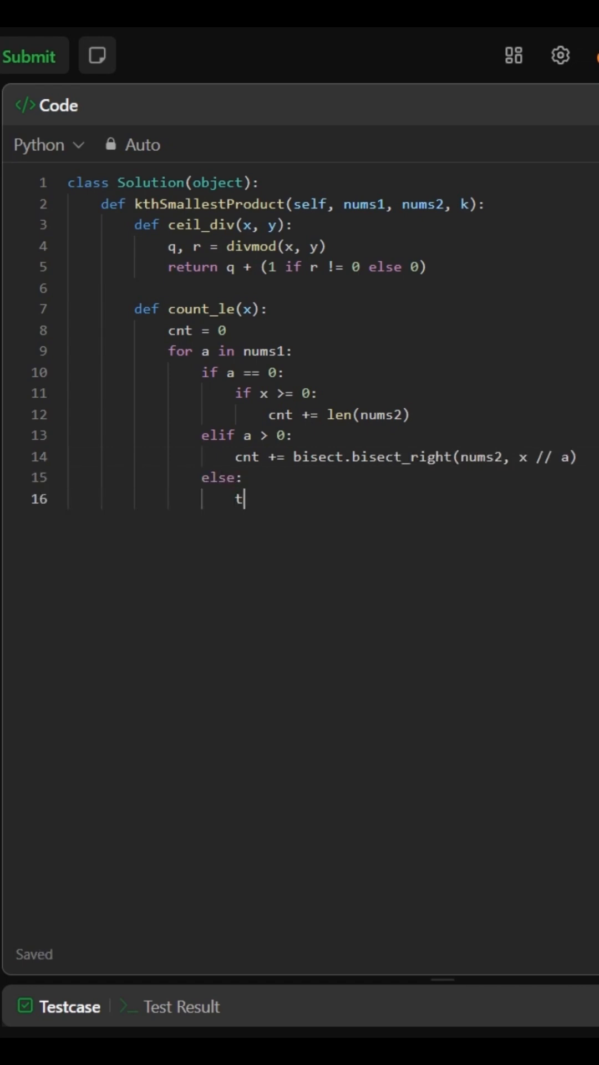
pyautogui.write('arget = ceil_div(x, a)')
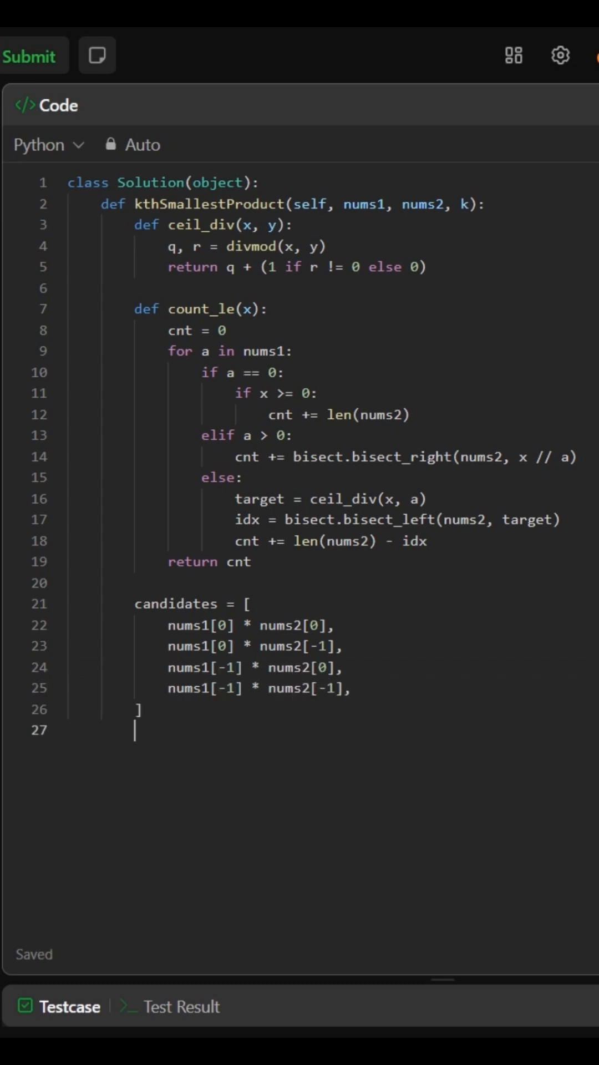
pyautogui.write('lo, hi = min(candidates), max(candidates)')
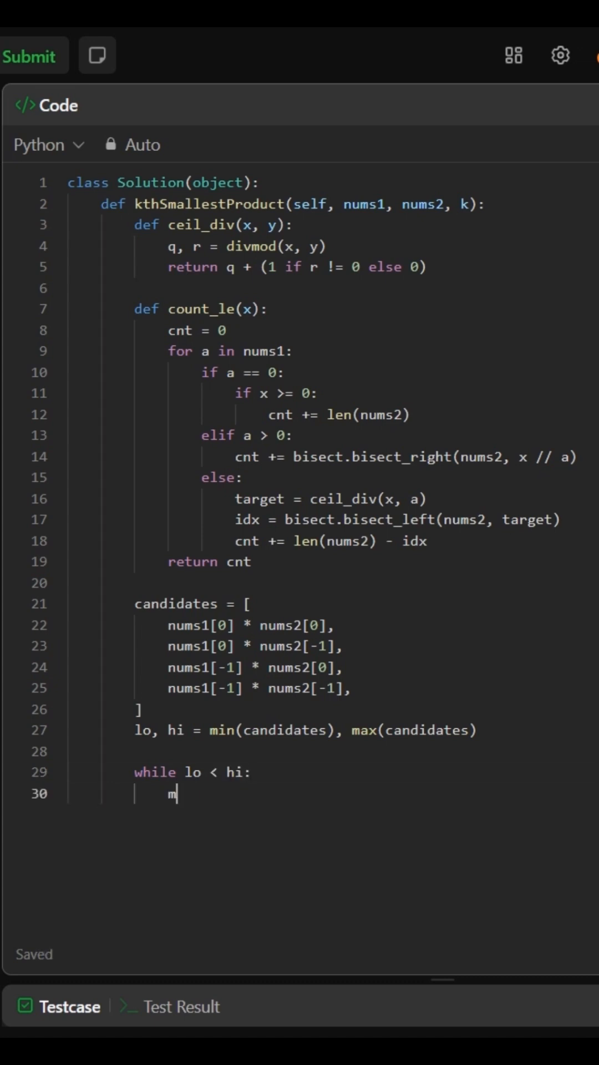
pyautogui.write('id = lo + (hi - l')
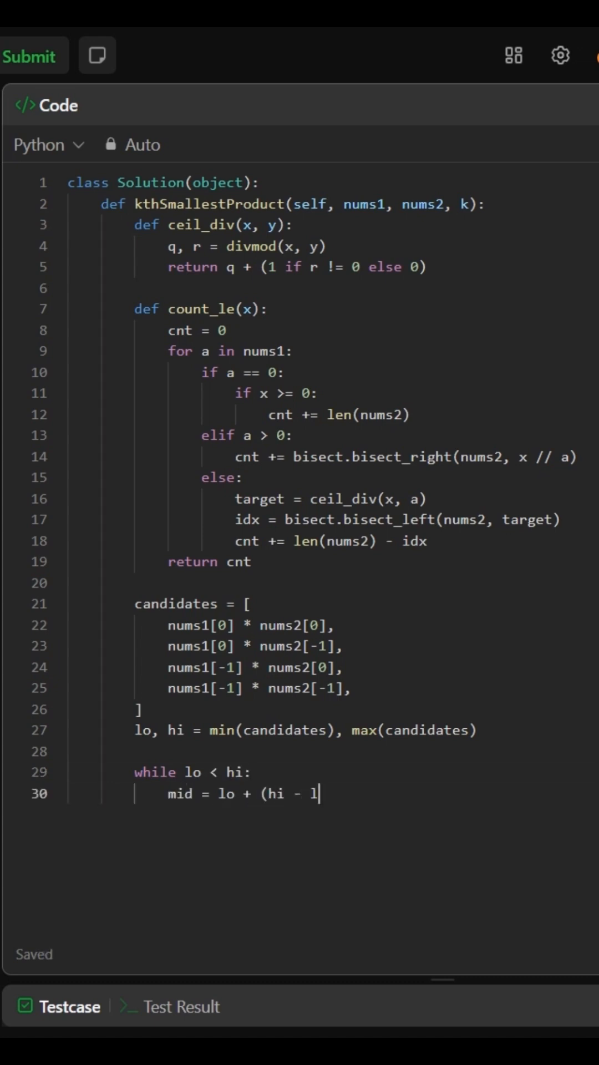
pyautogui.write('o) // 2')
pyautogui.write('hi =')
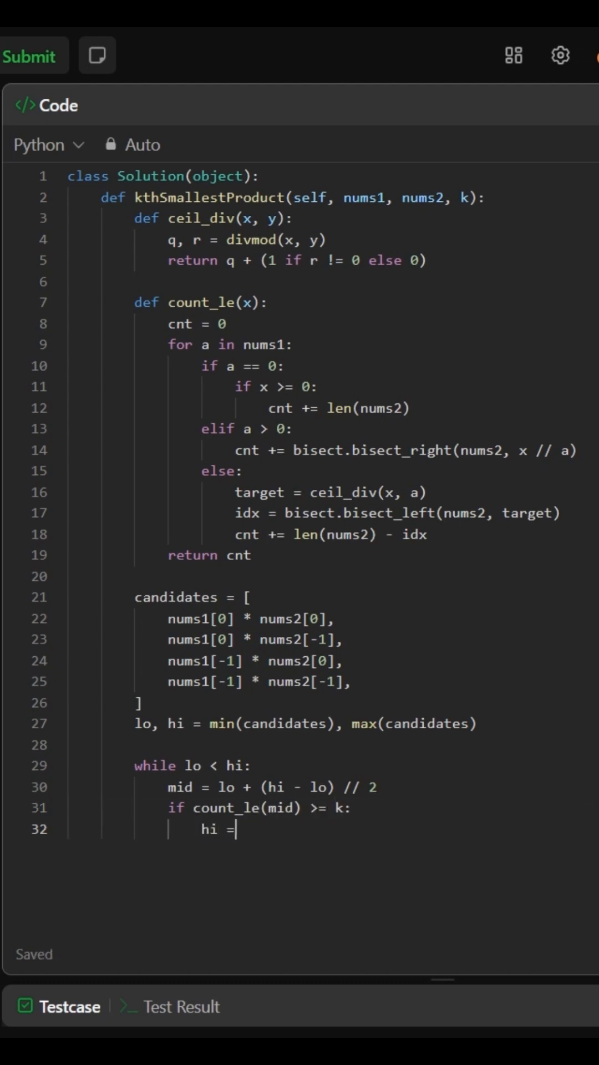
pyautogui.write('mid')
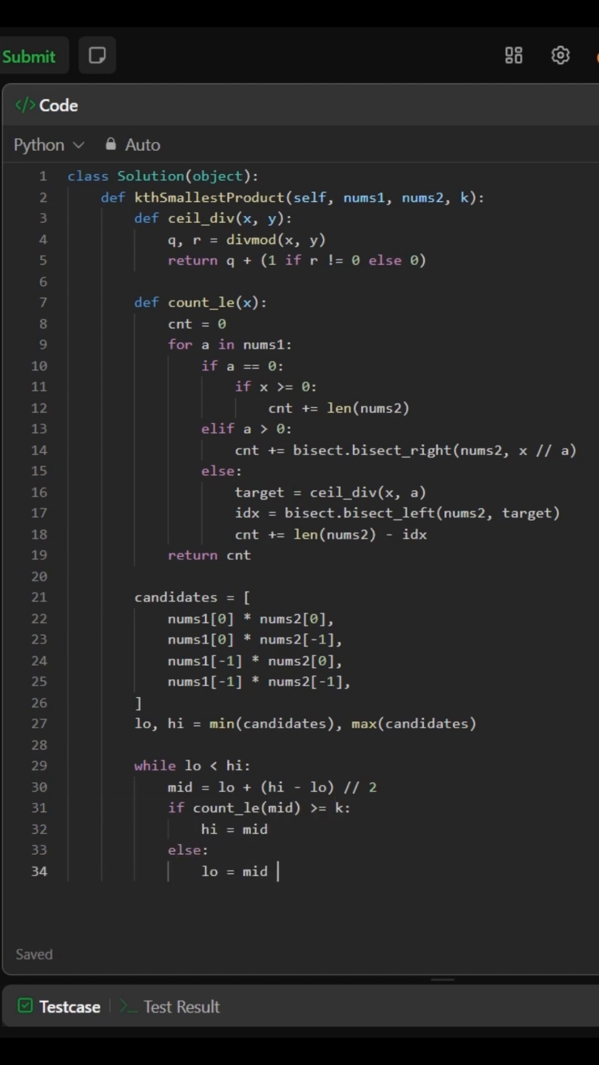